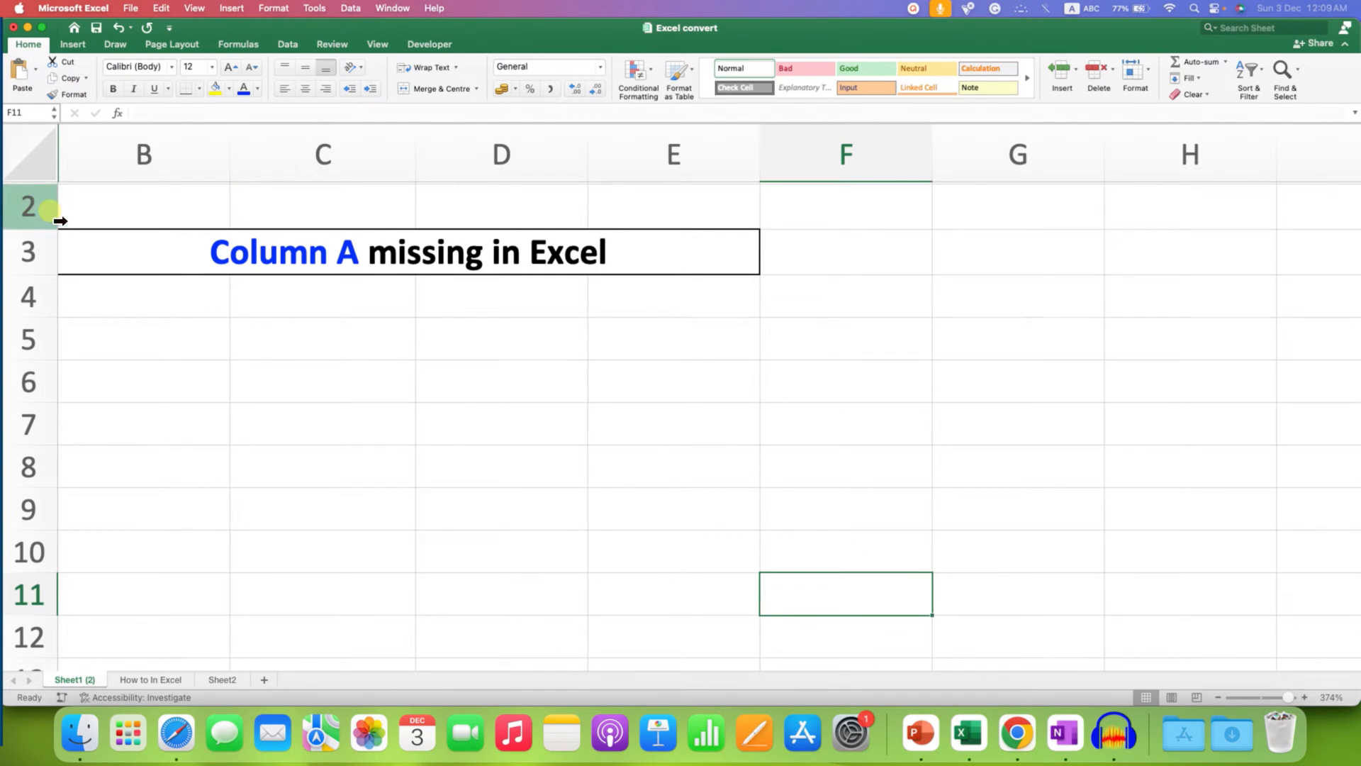
mouse_move(141, 299)
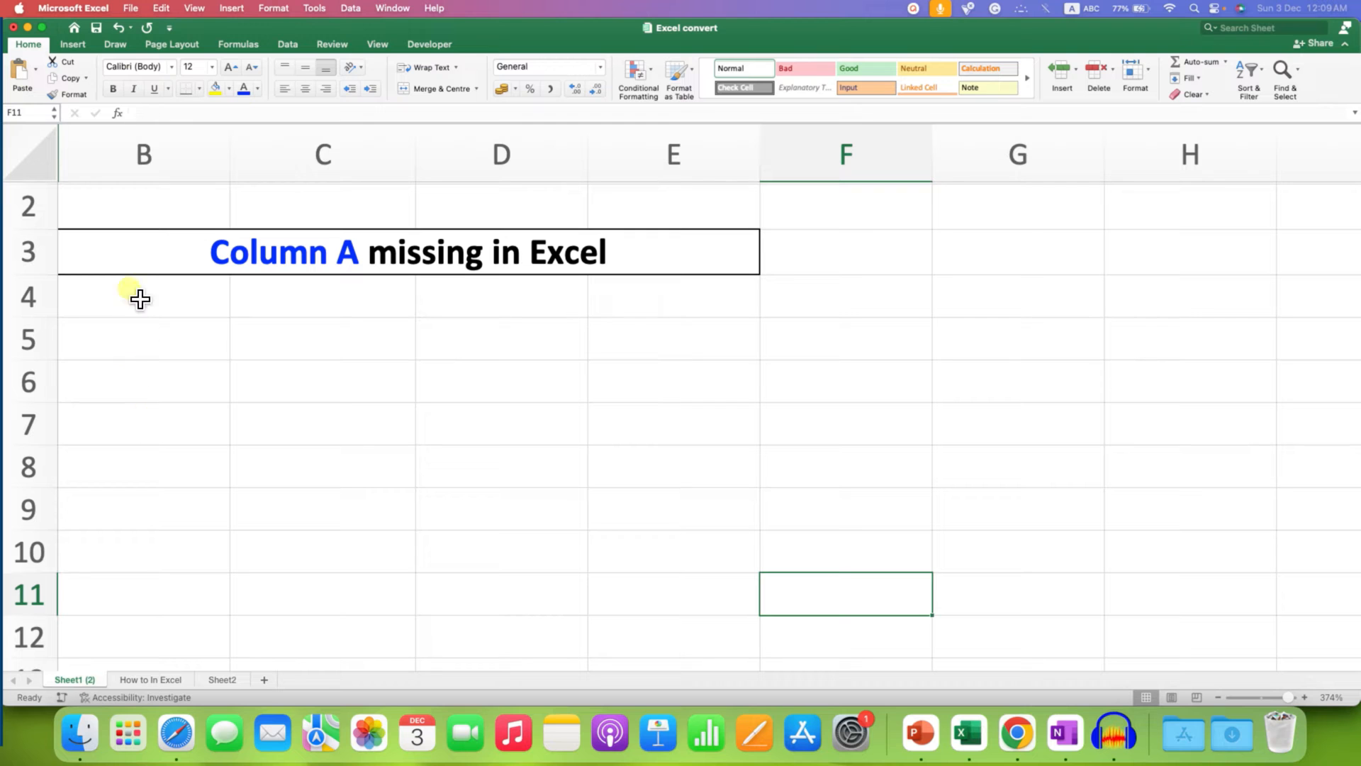
Unhide column A by selecting neighbouring column B and choosing Unhide.
left_click(143, 155)
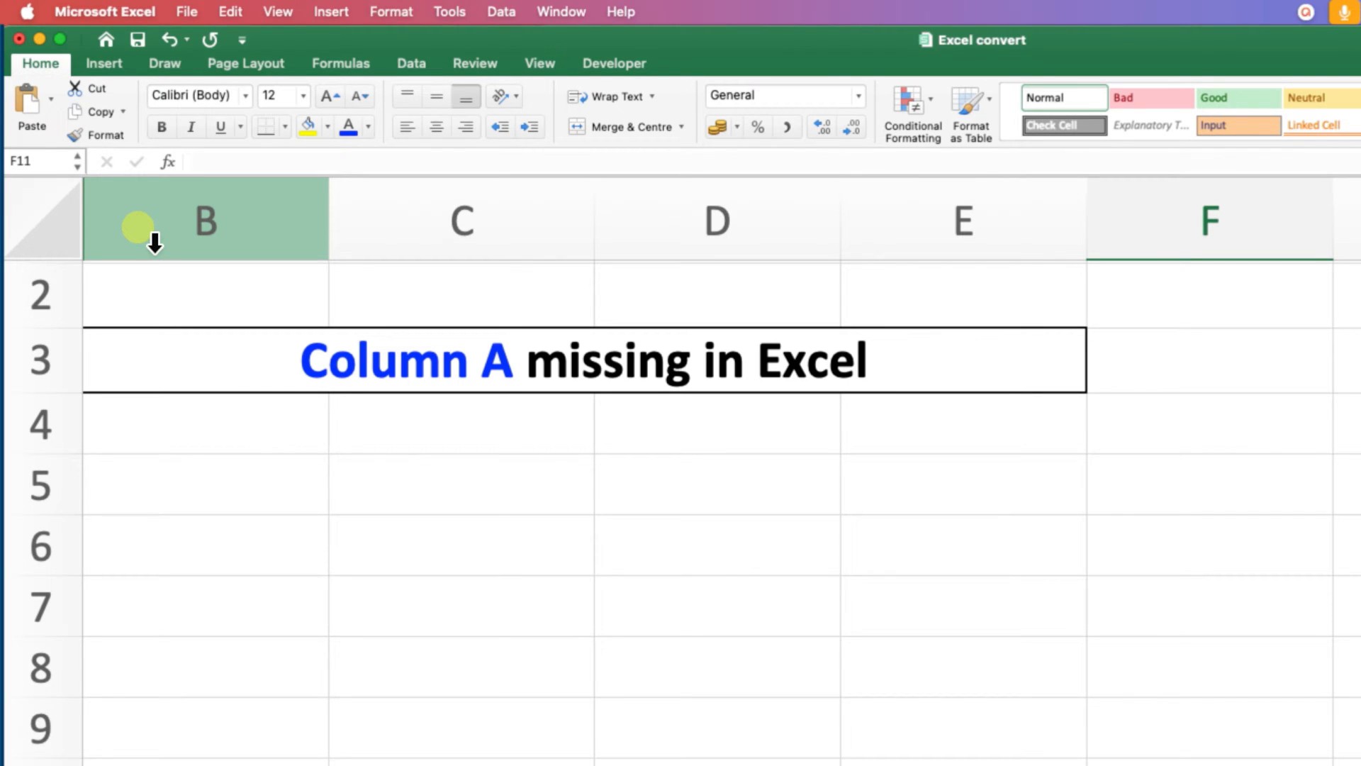
left_click(461, 545)
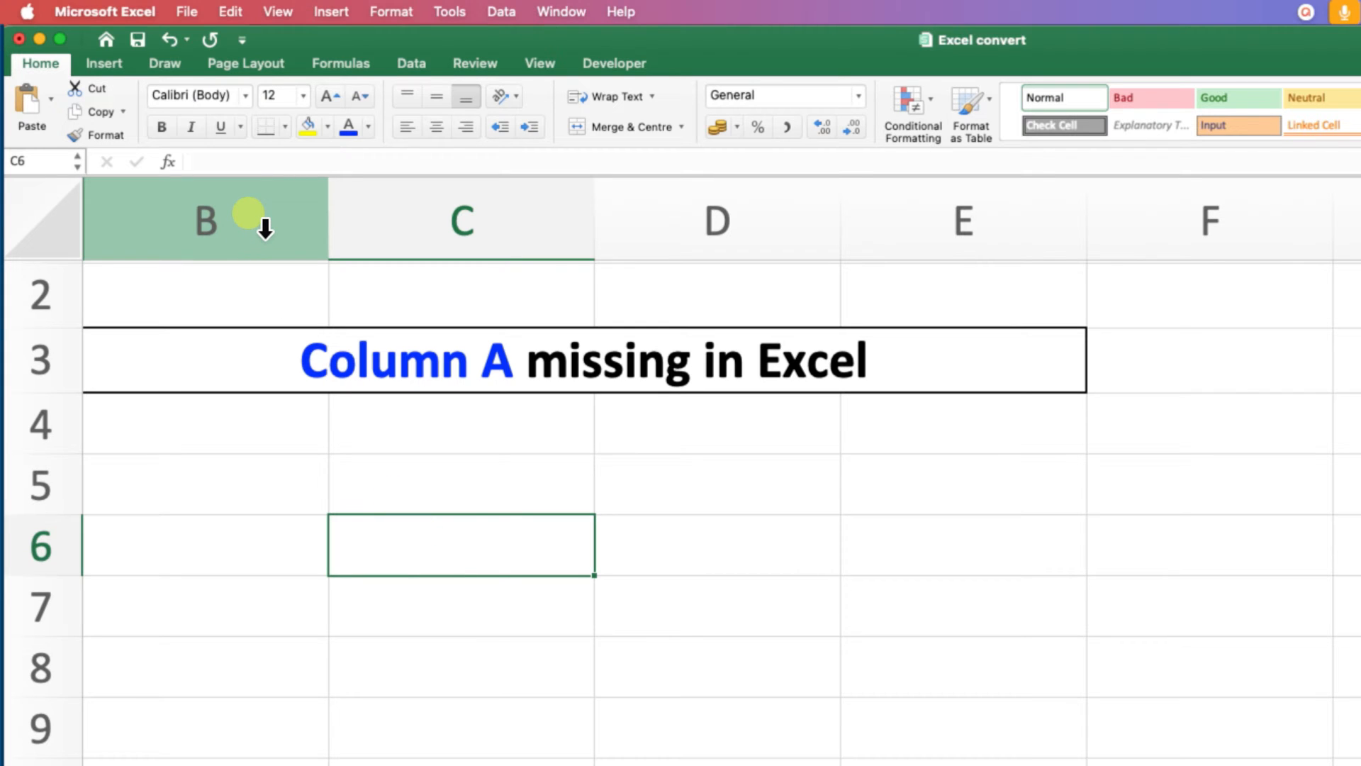
left_click(204, 218)
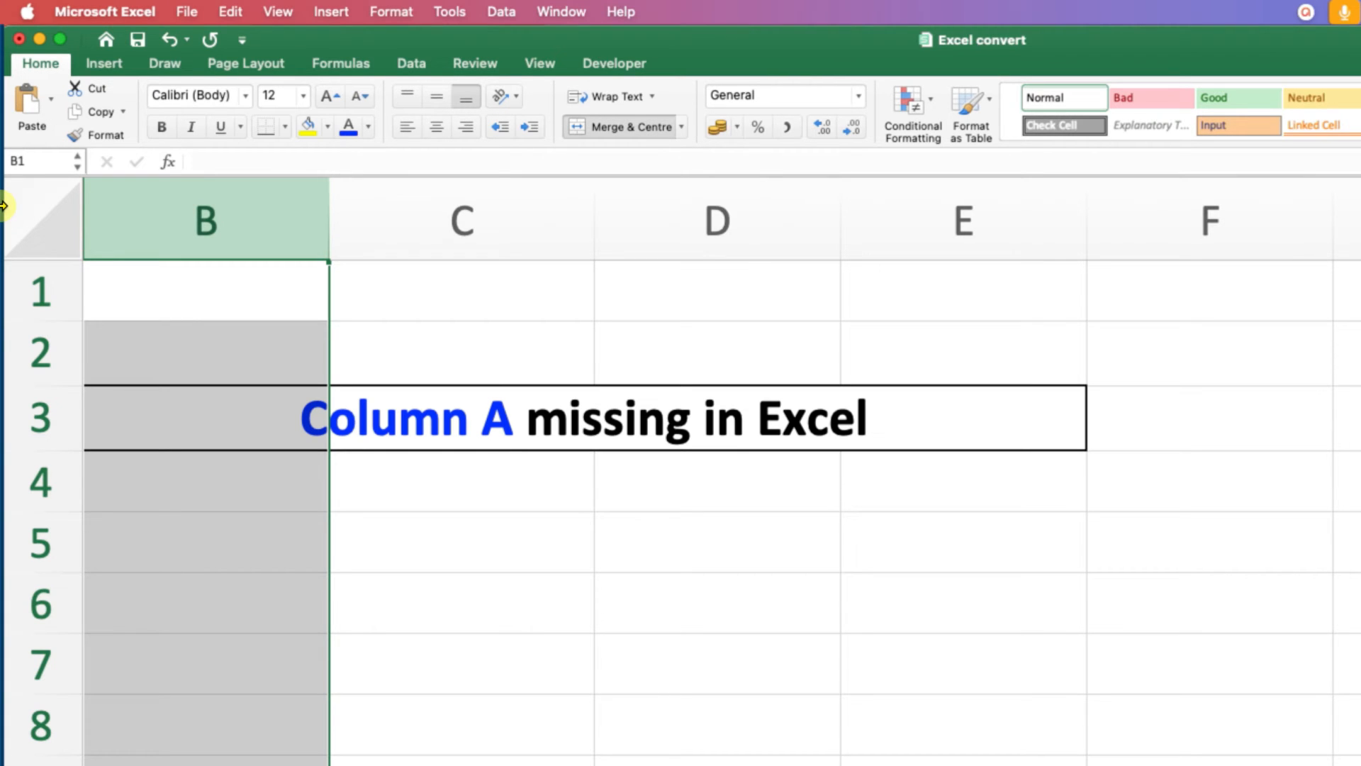
mouse_move(295, 200)
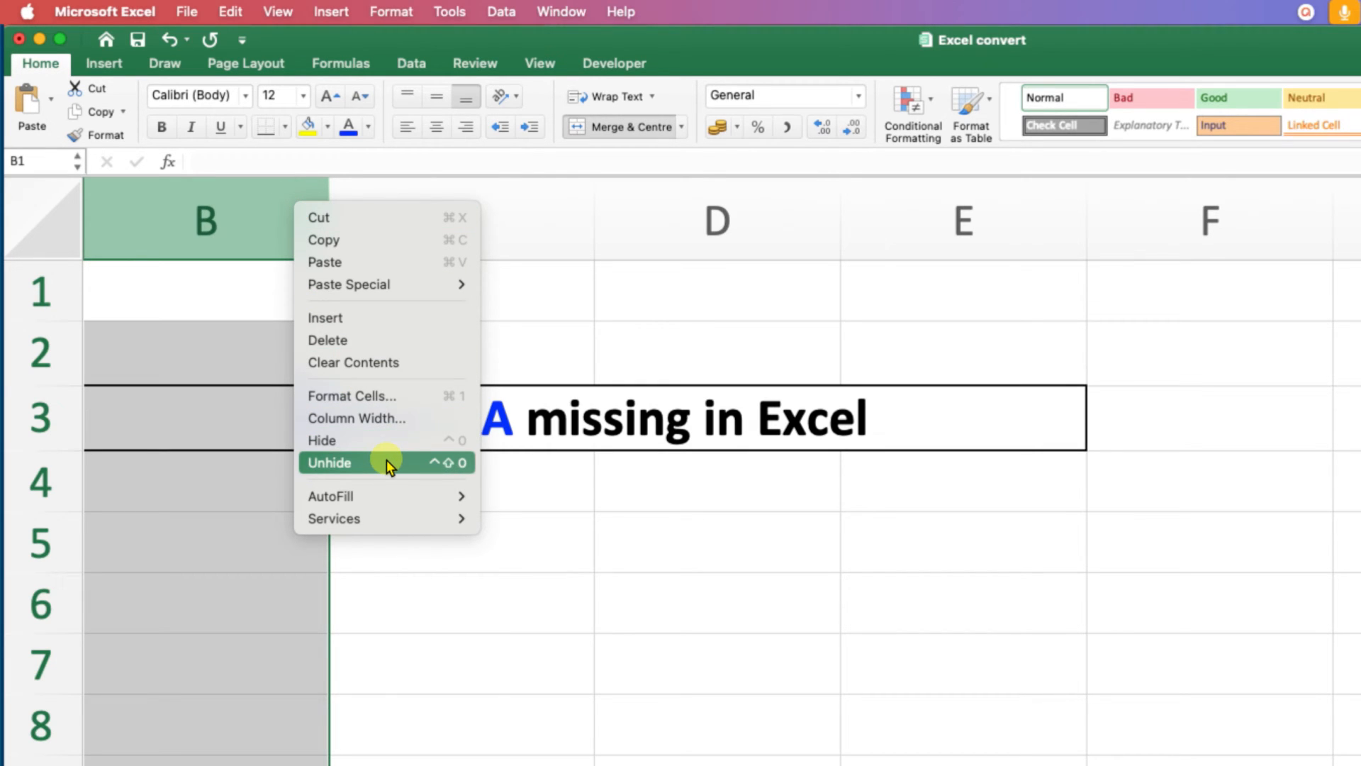
mouse_move(375, 470)
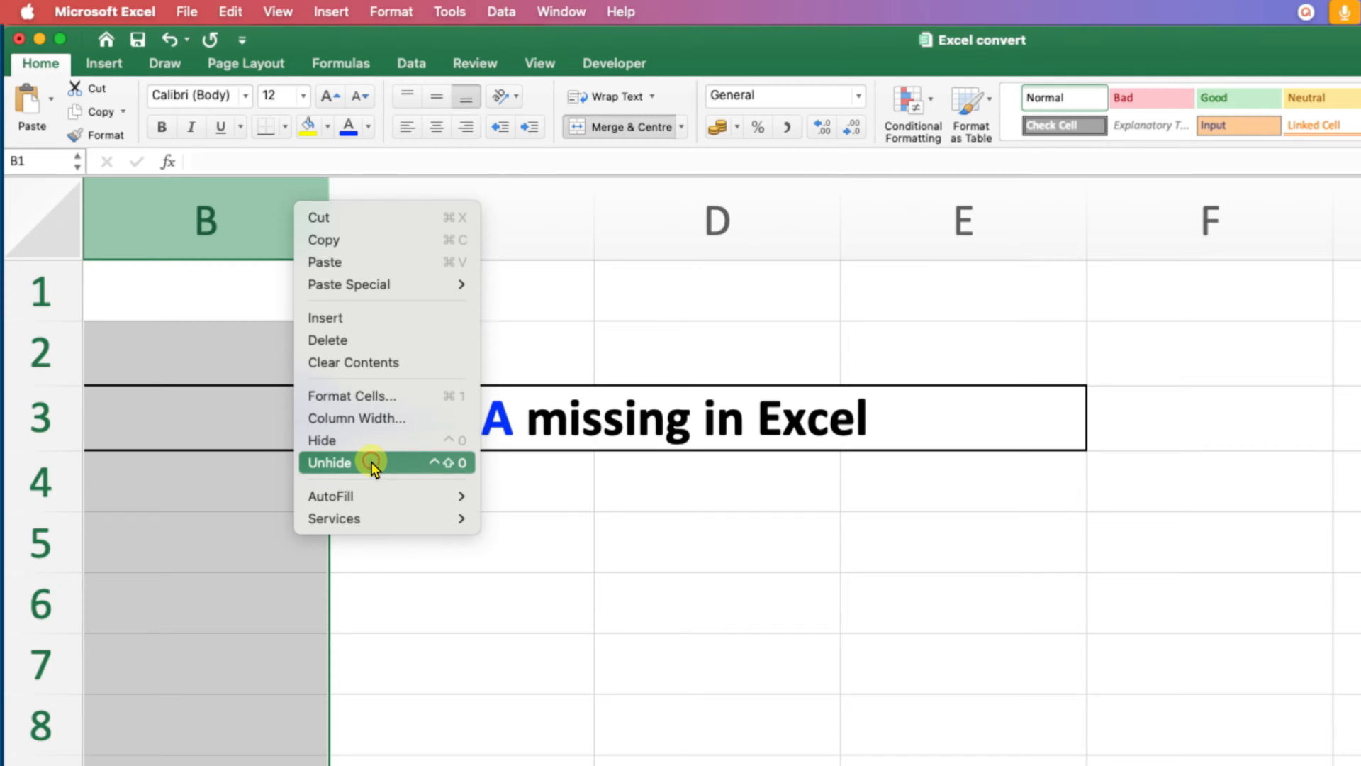
left_click(331, 462)
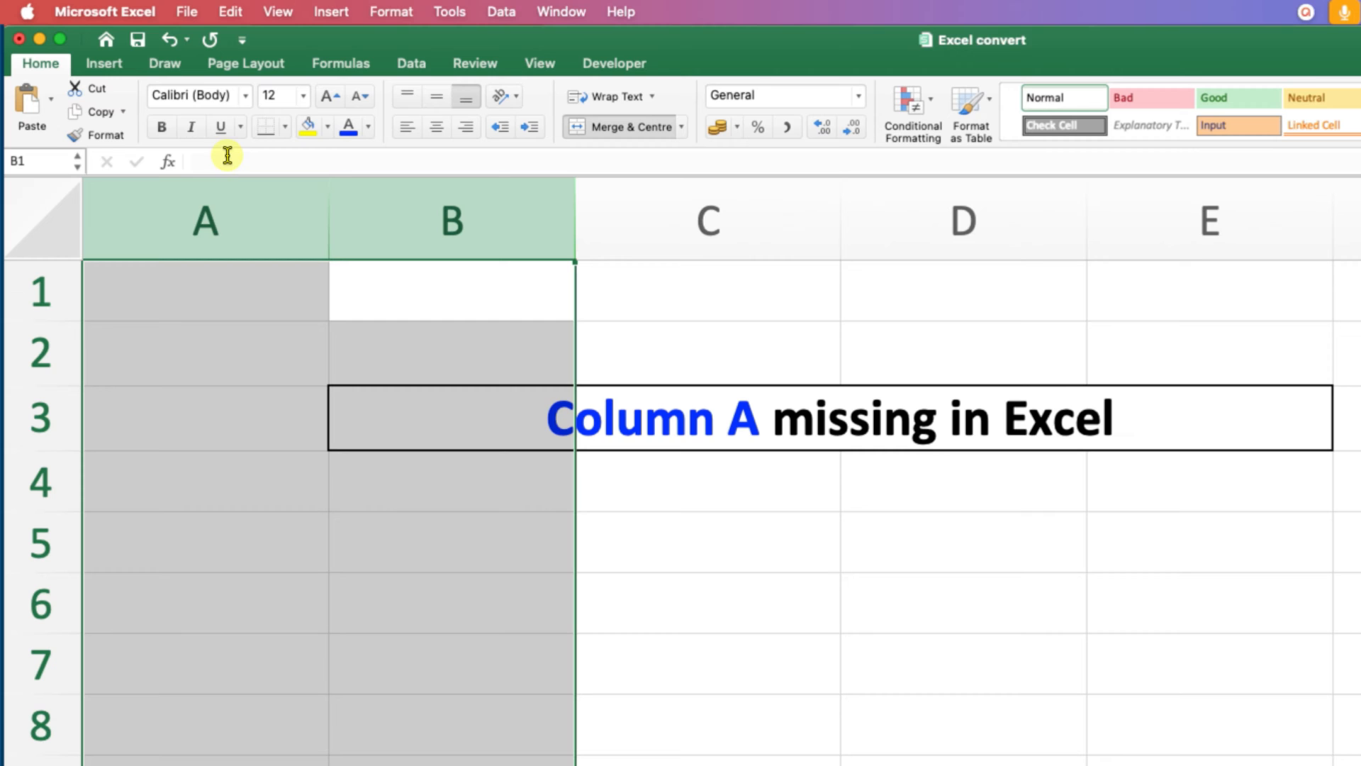
mouse_move(773, 588)
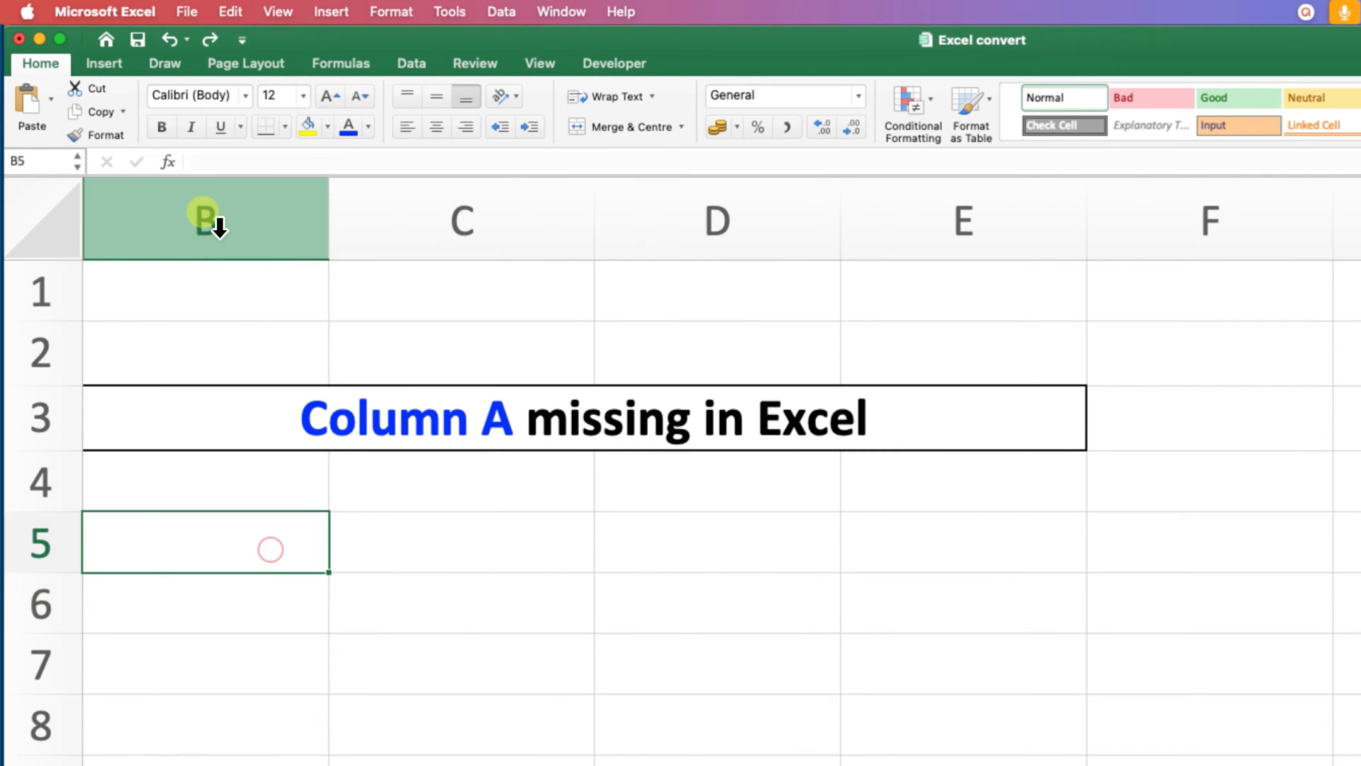
Select the entire worksheet and bring up the column options to unhide again.
left_click(461, 542)
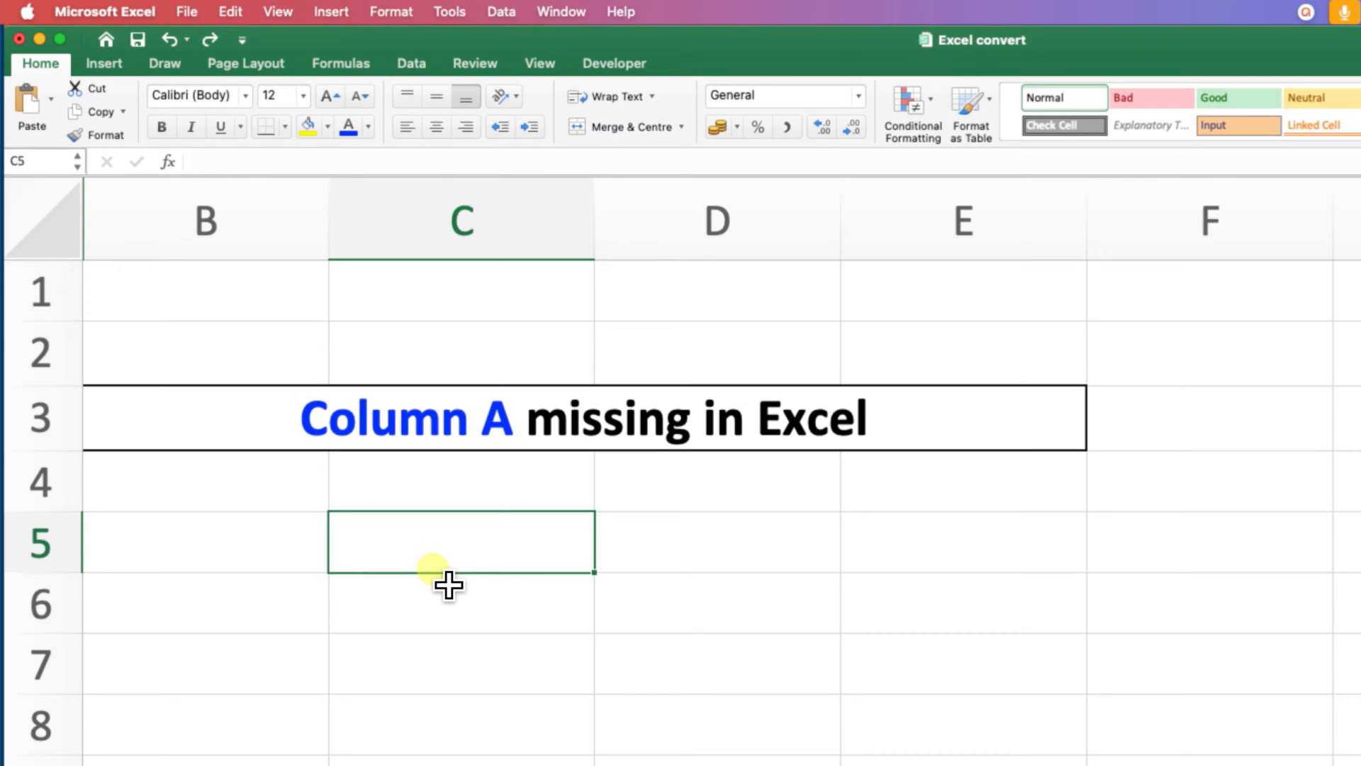
left_click(41, 217)
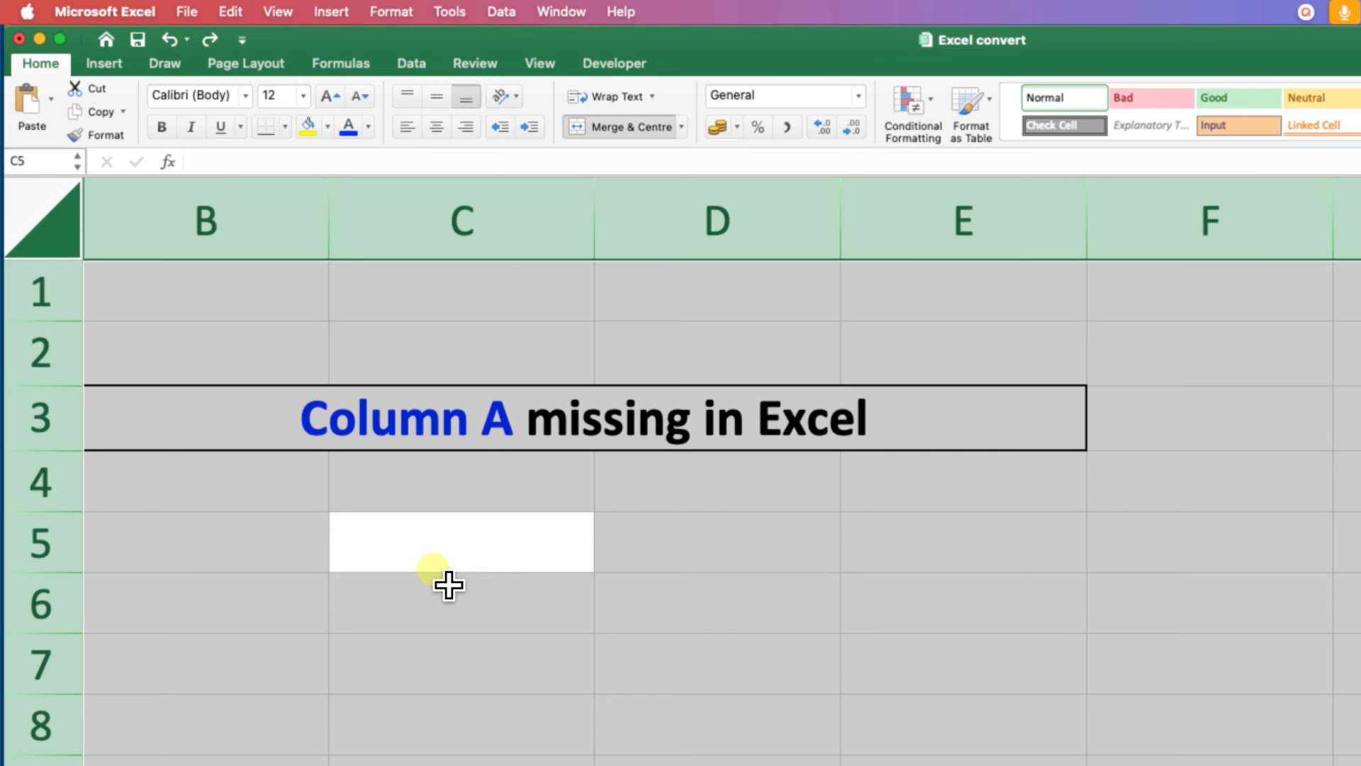
right_click(572, 220)
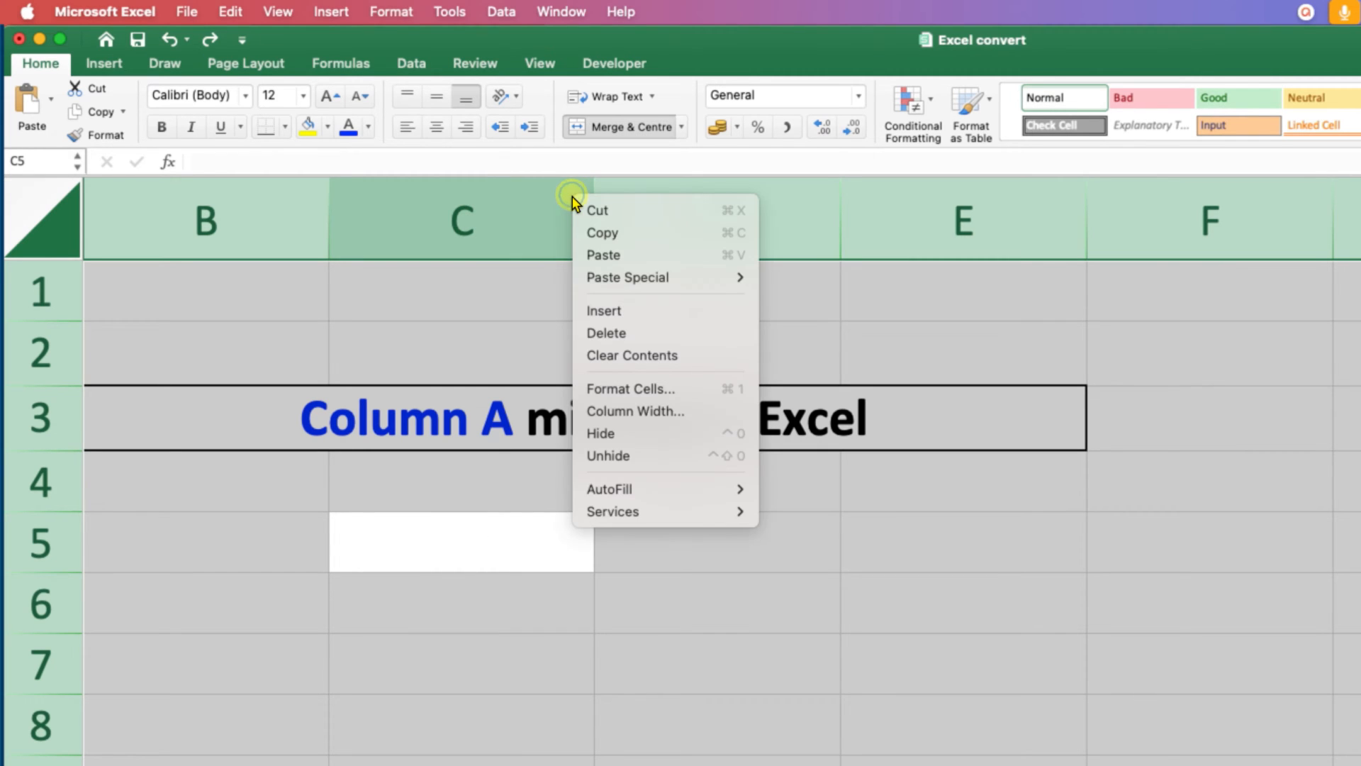
mouse_move(698, 456)
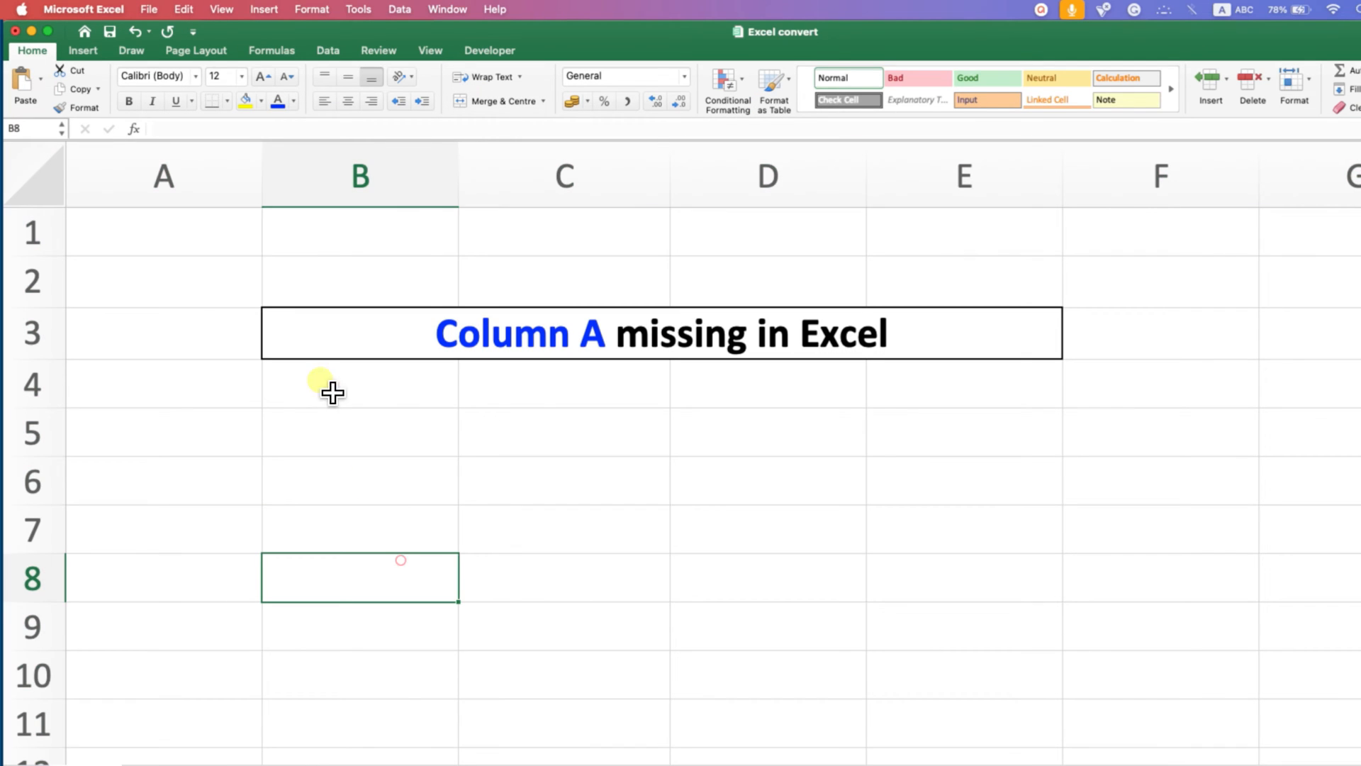
mouse_move(180, 152)
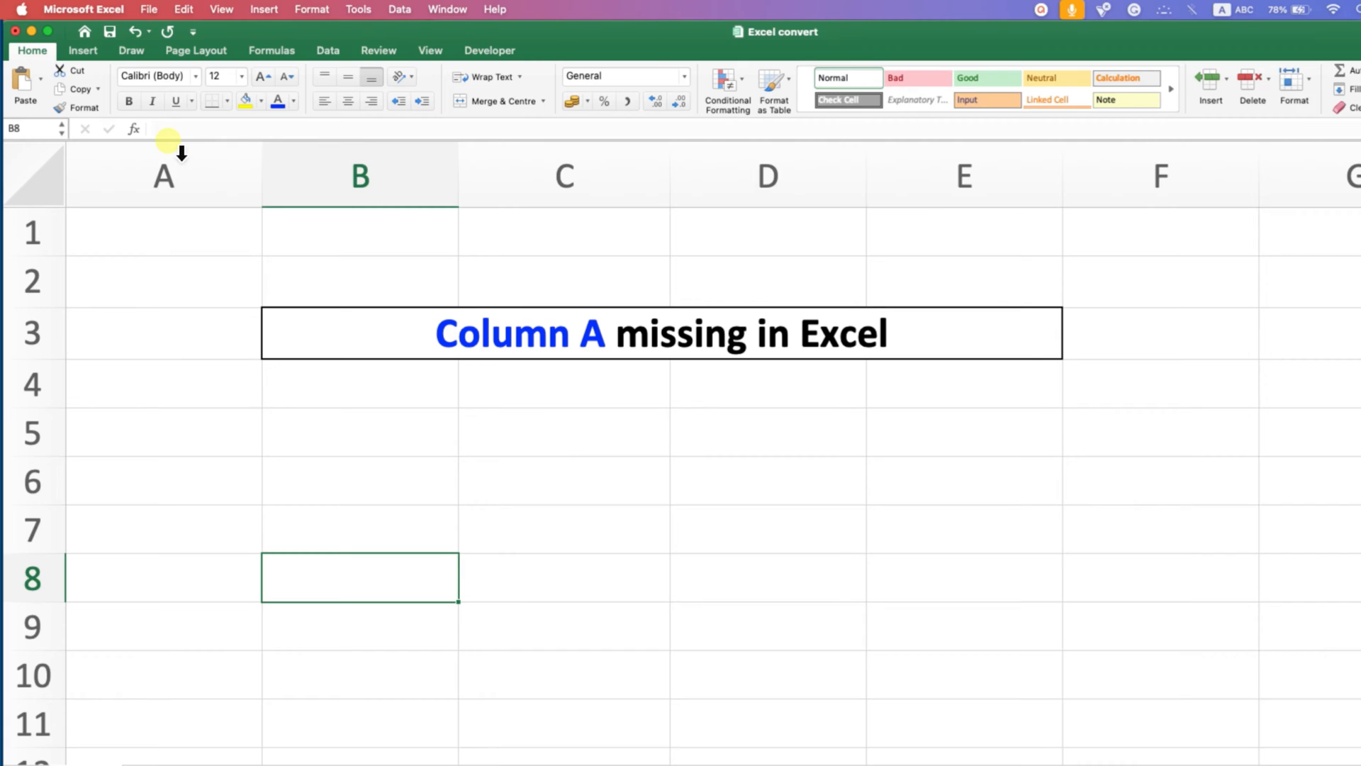
mouse_move(1011, 556)
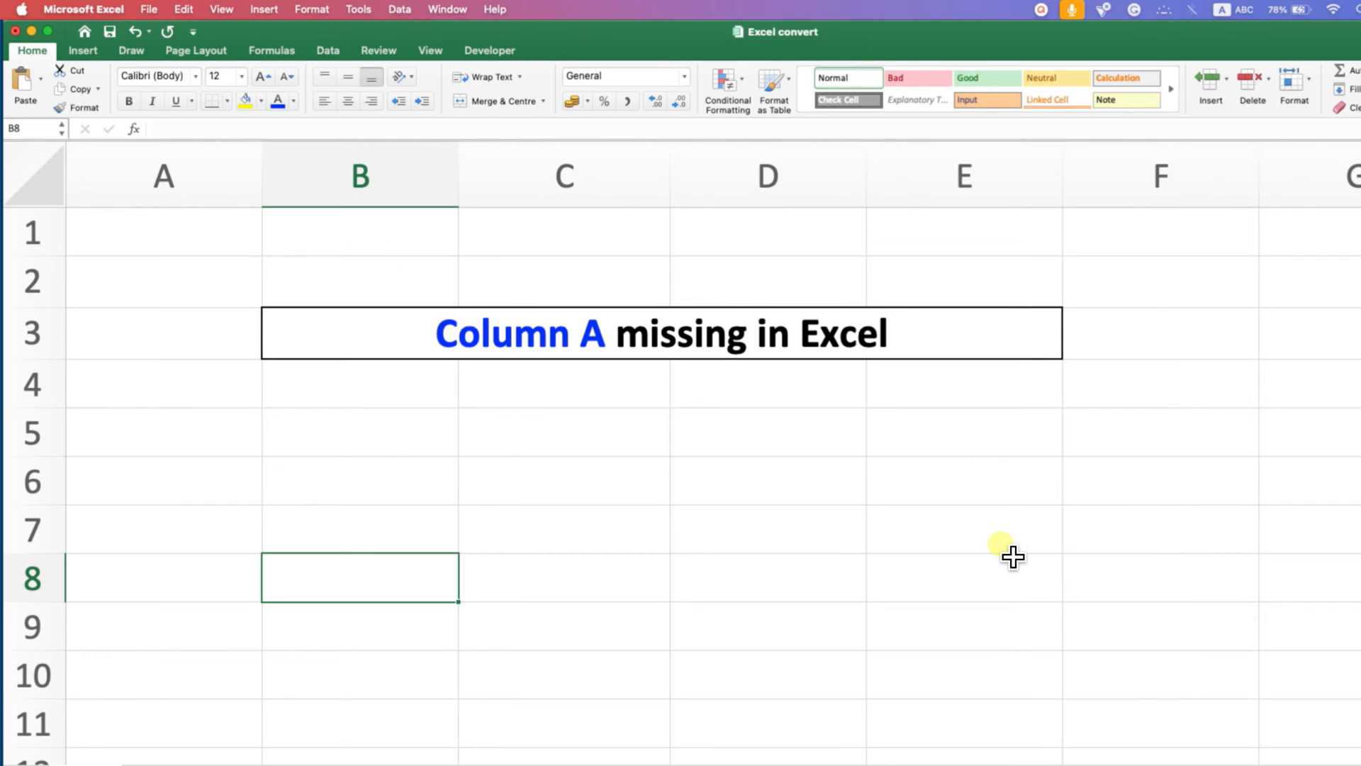
left_click(963, 529)
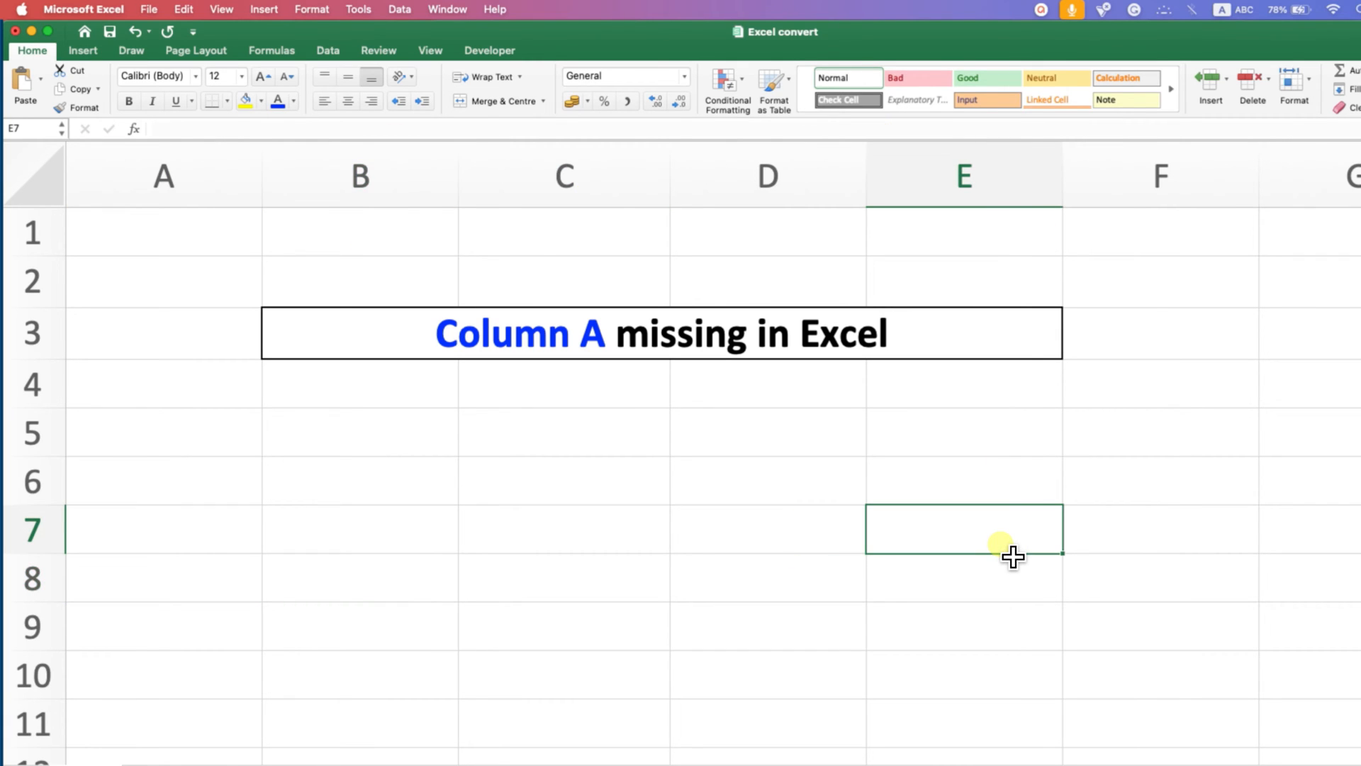
mouse_move(1013, 556)
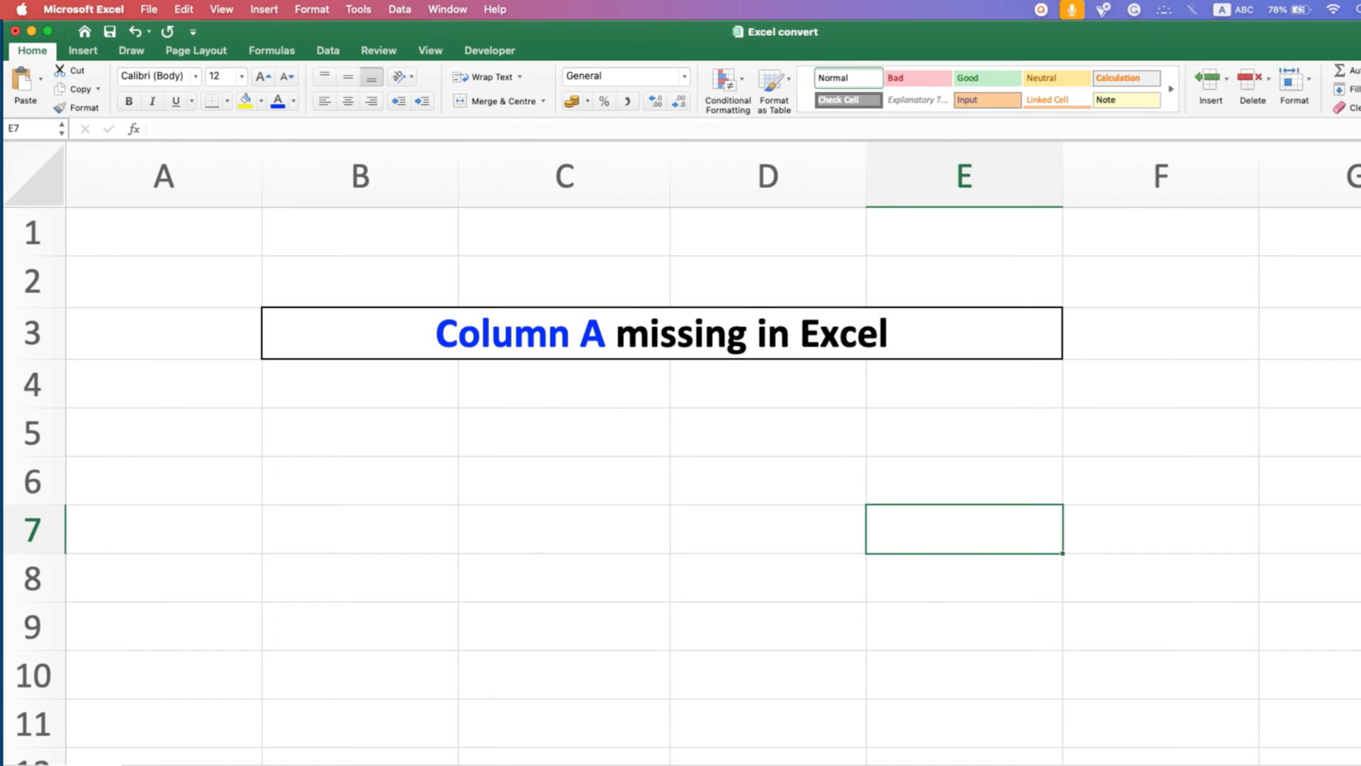